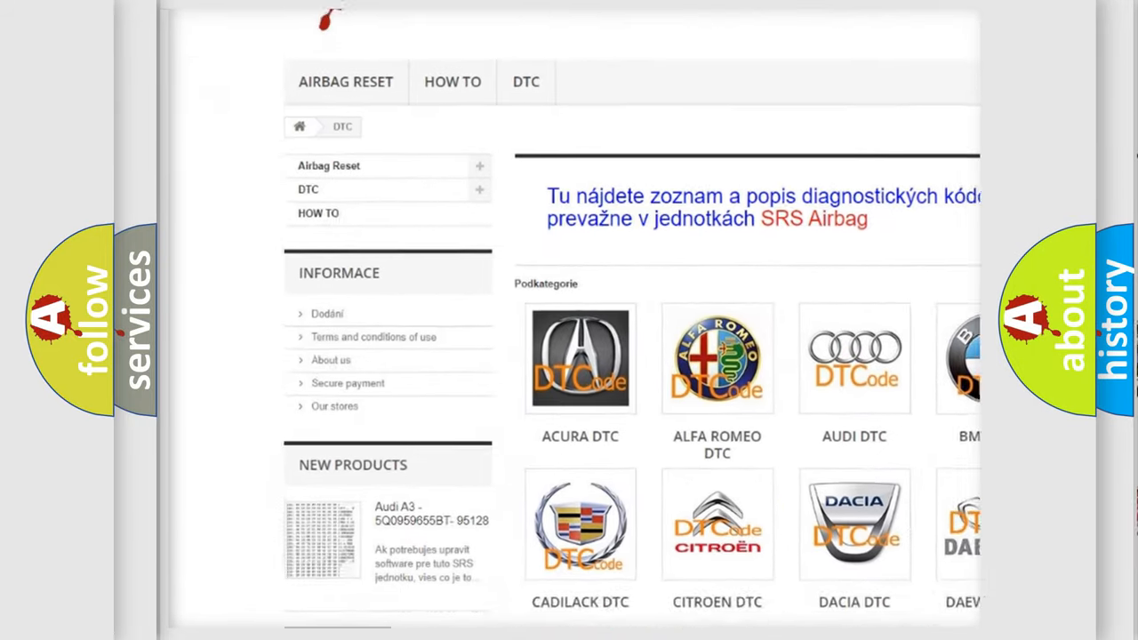
scroll("down", 3)
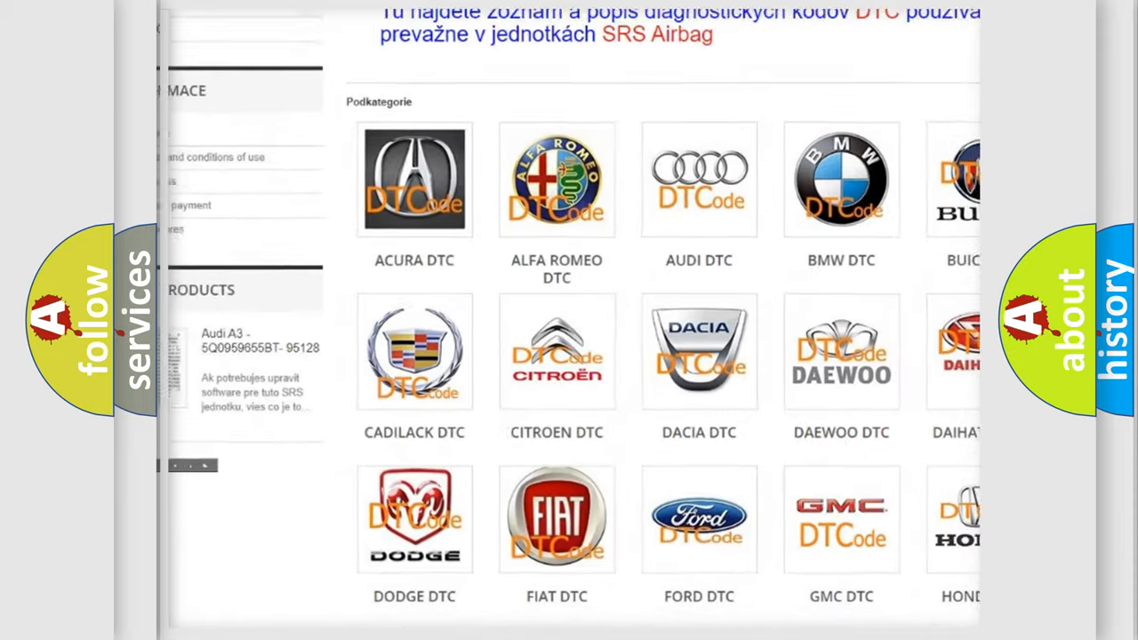
scroll("down", 3)
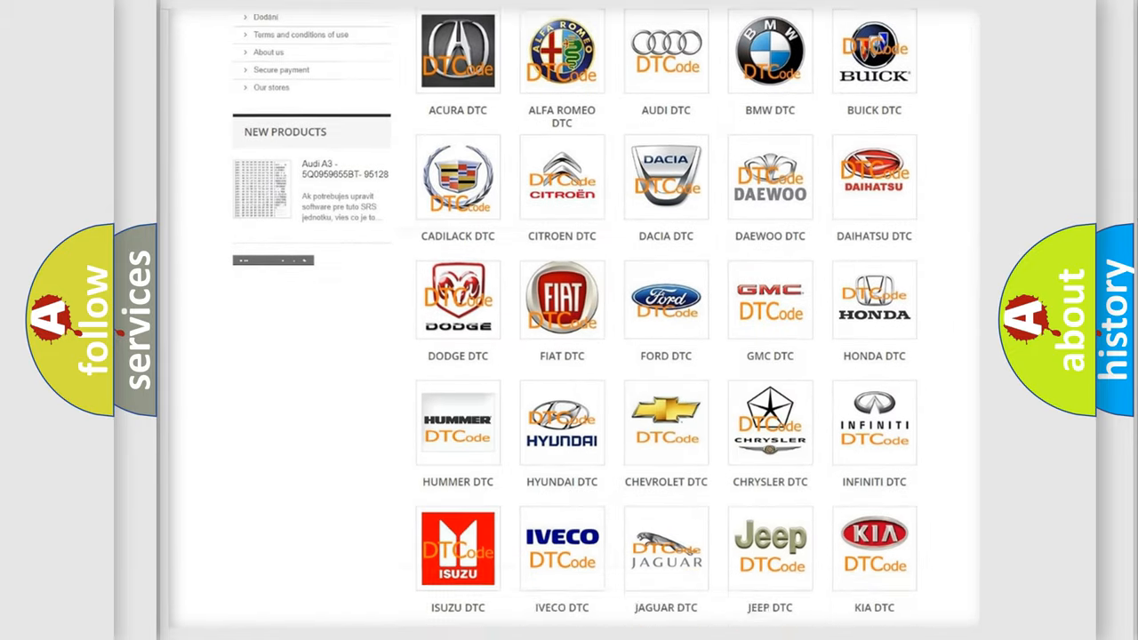
scroll("down", 3)
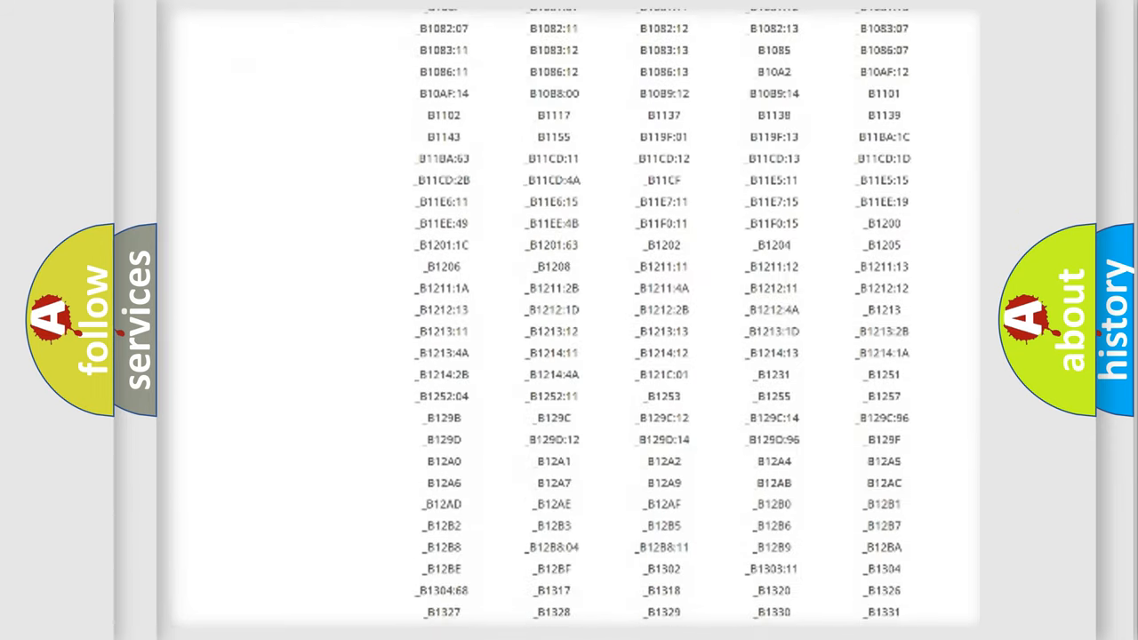
scroll("down", 3)
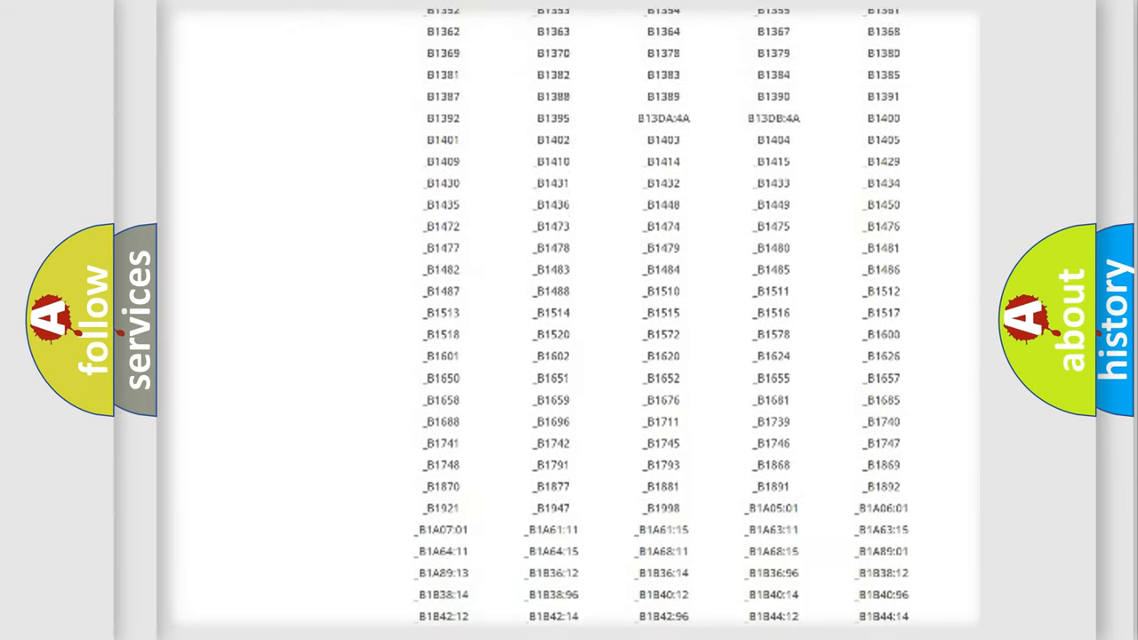